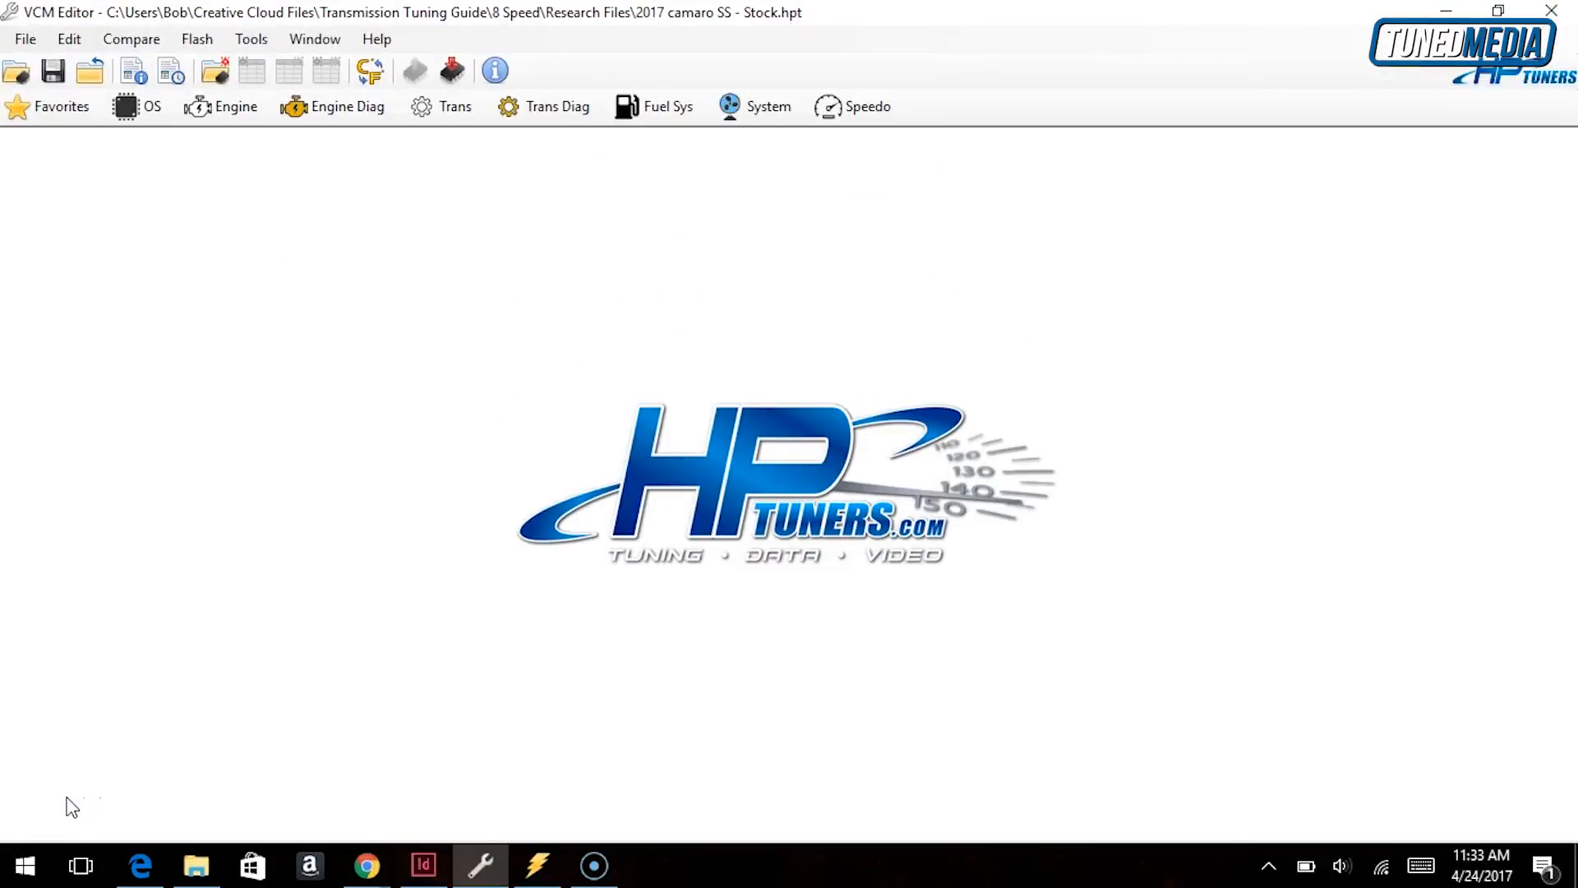
{"action": "mouse_move", "coordinate": [332, 560]}
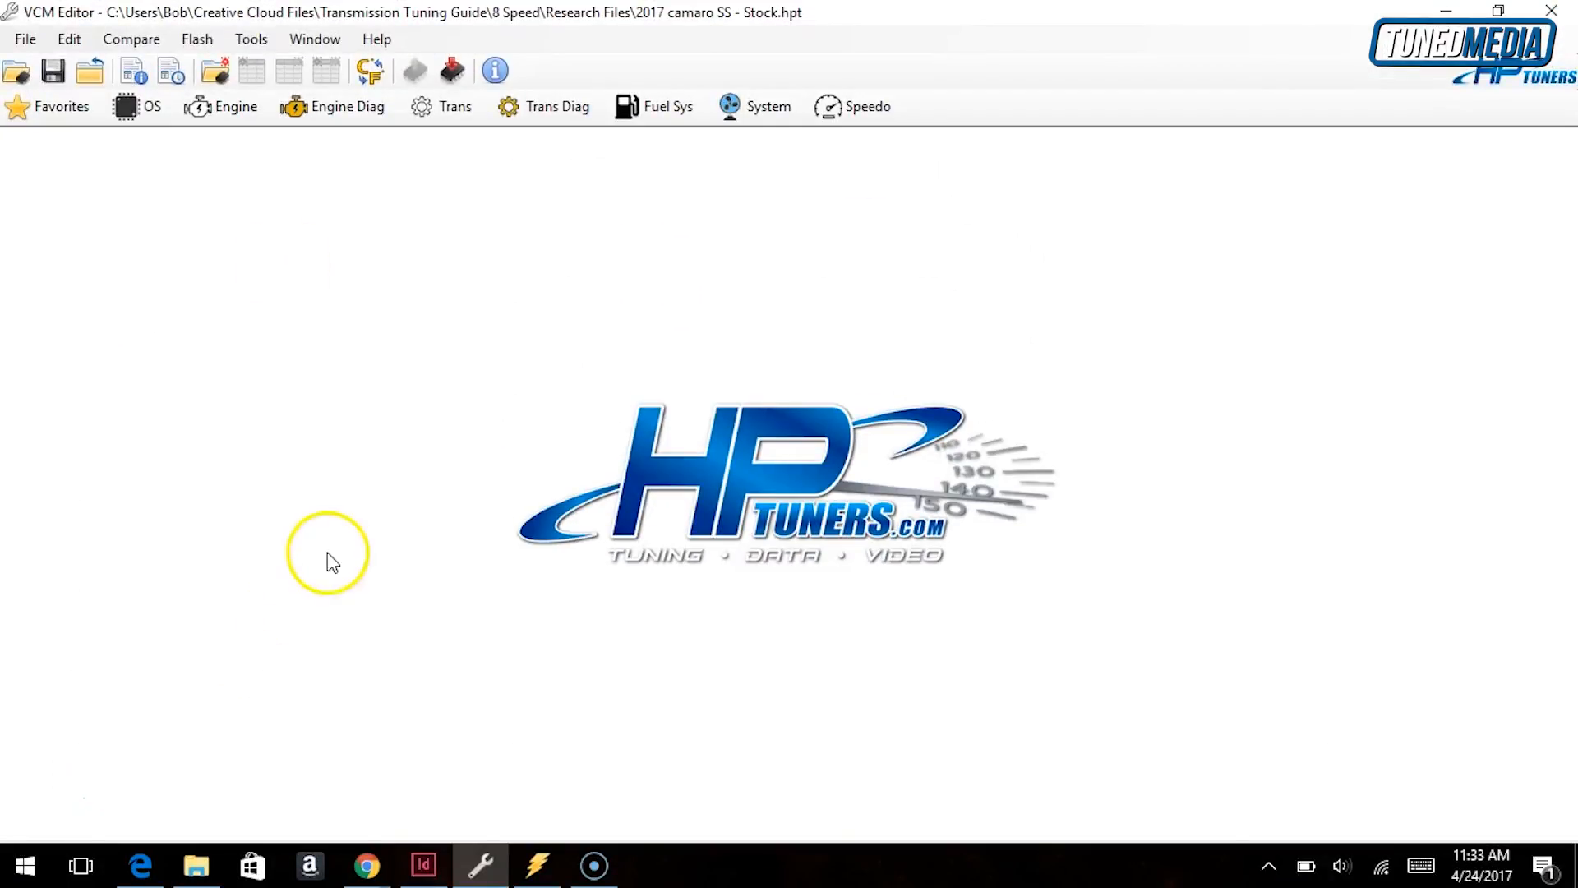
{"action": "mouse_move", "coordinate": [236, 106]}
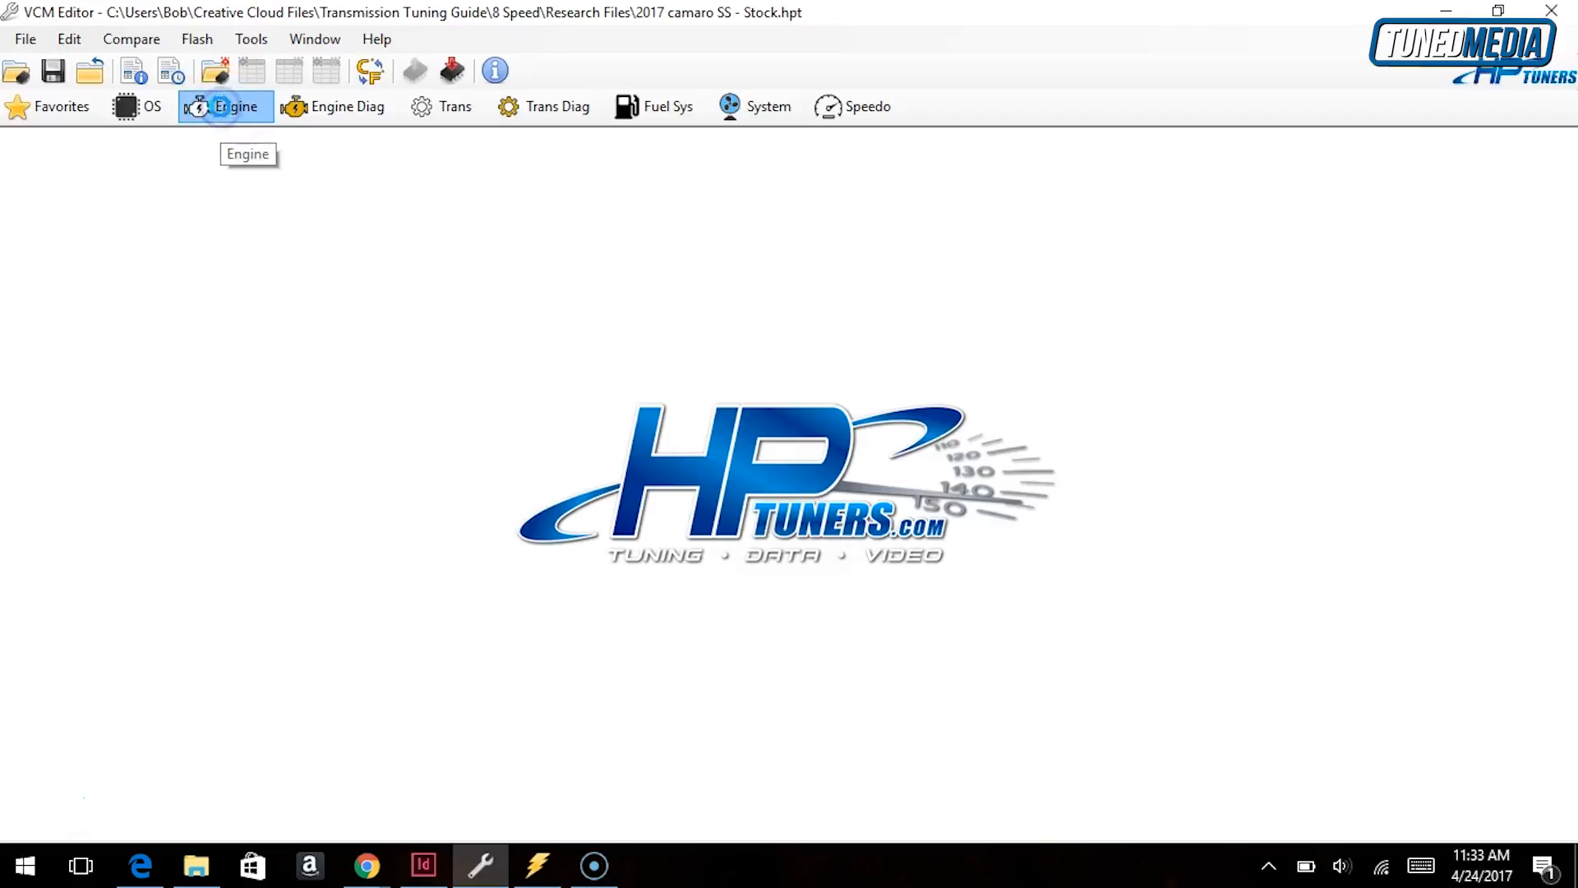
- Bring up Engine > Fuel > Power Enrich to show the power enrichment settings
{"action": "left_click", "coordinate": [226, 107]}
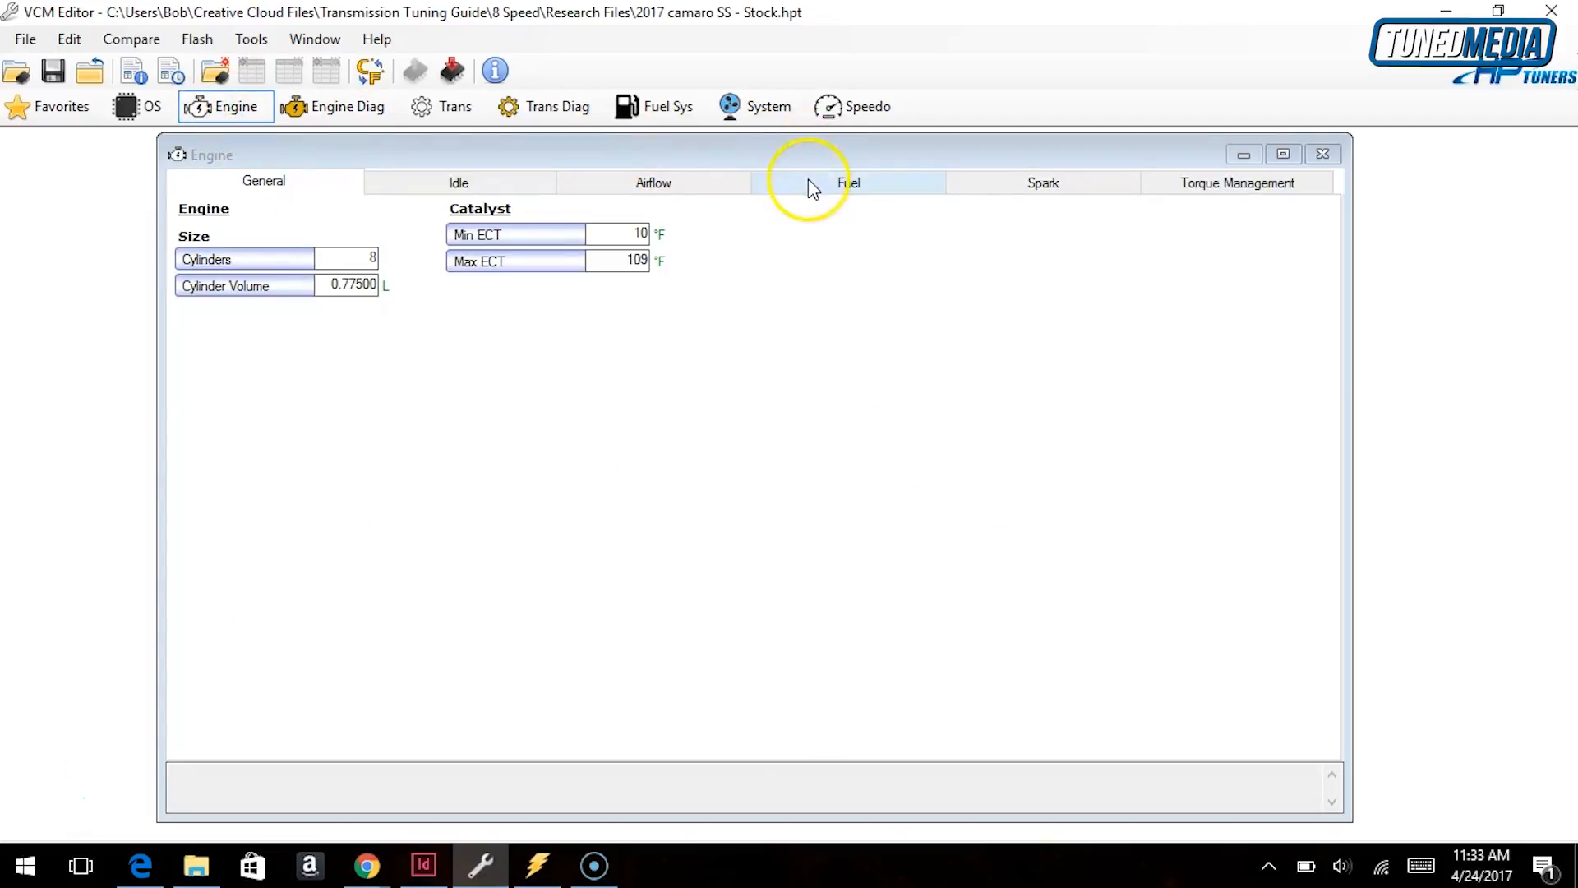
{"action": "left_click", "coordinate": [847, 182]}
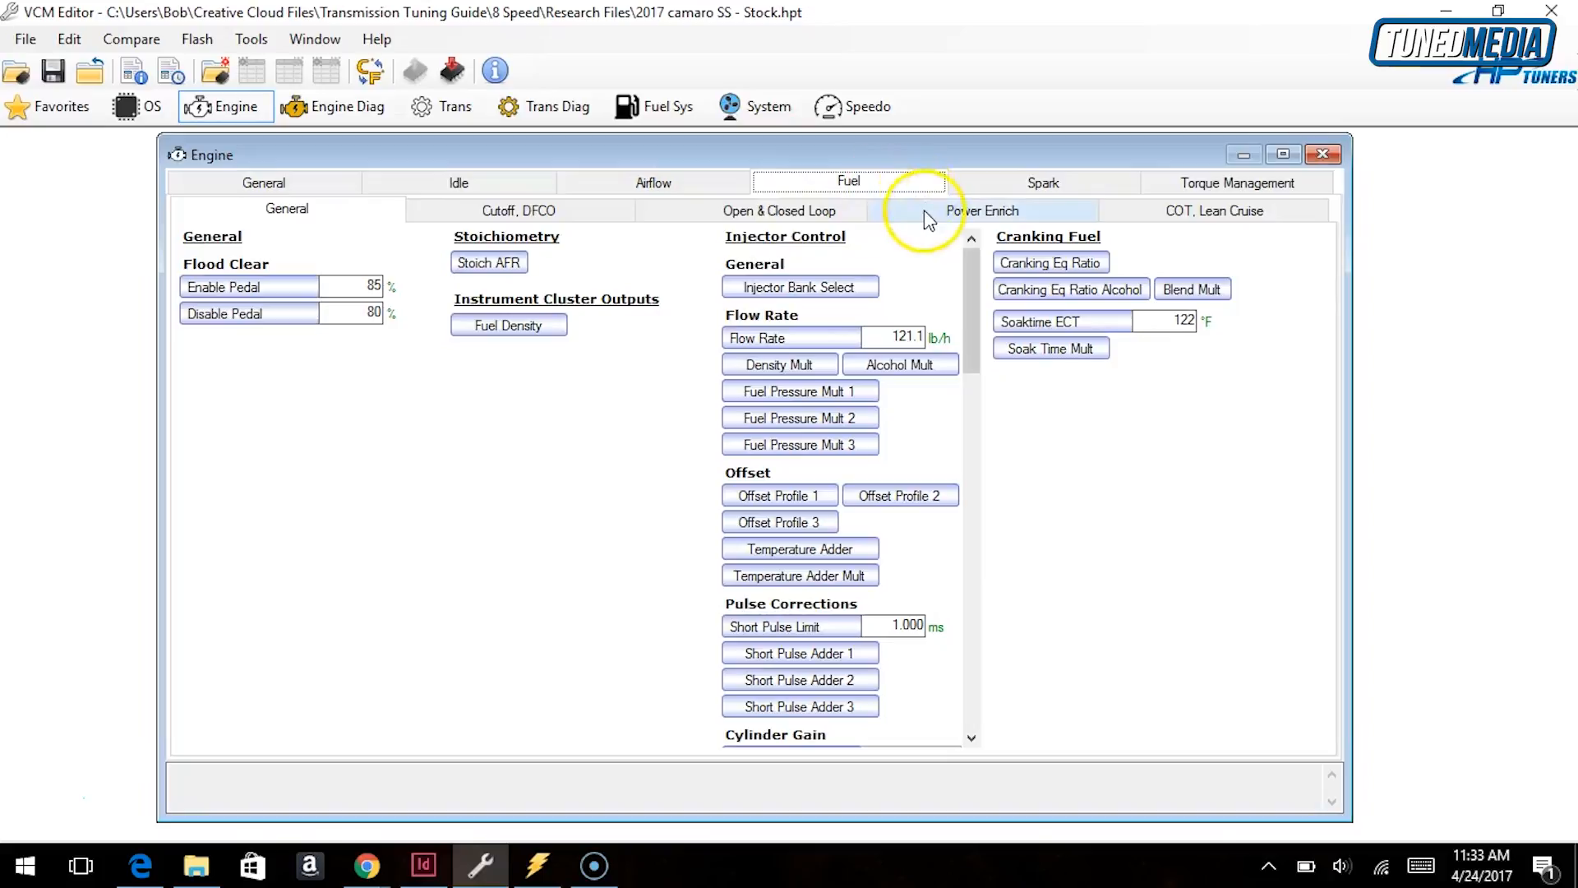
{"action": "left_click", "coordinate": [982, 210]}
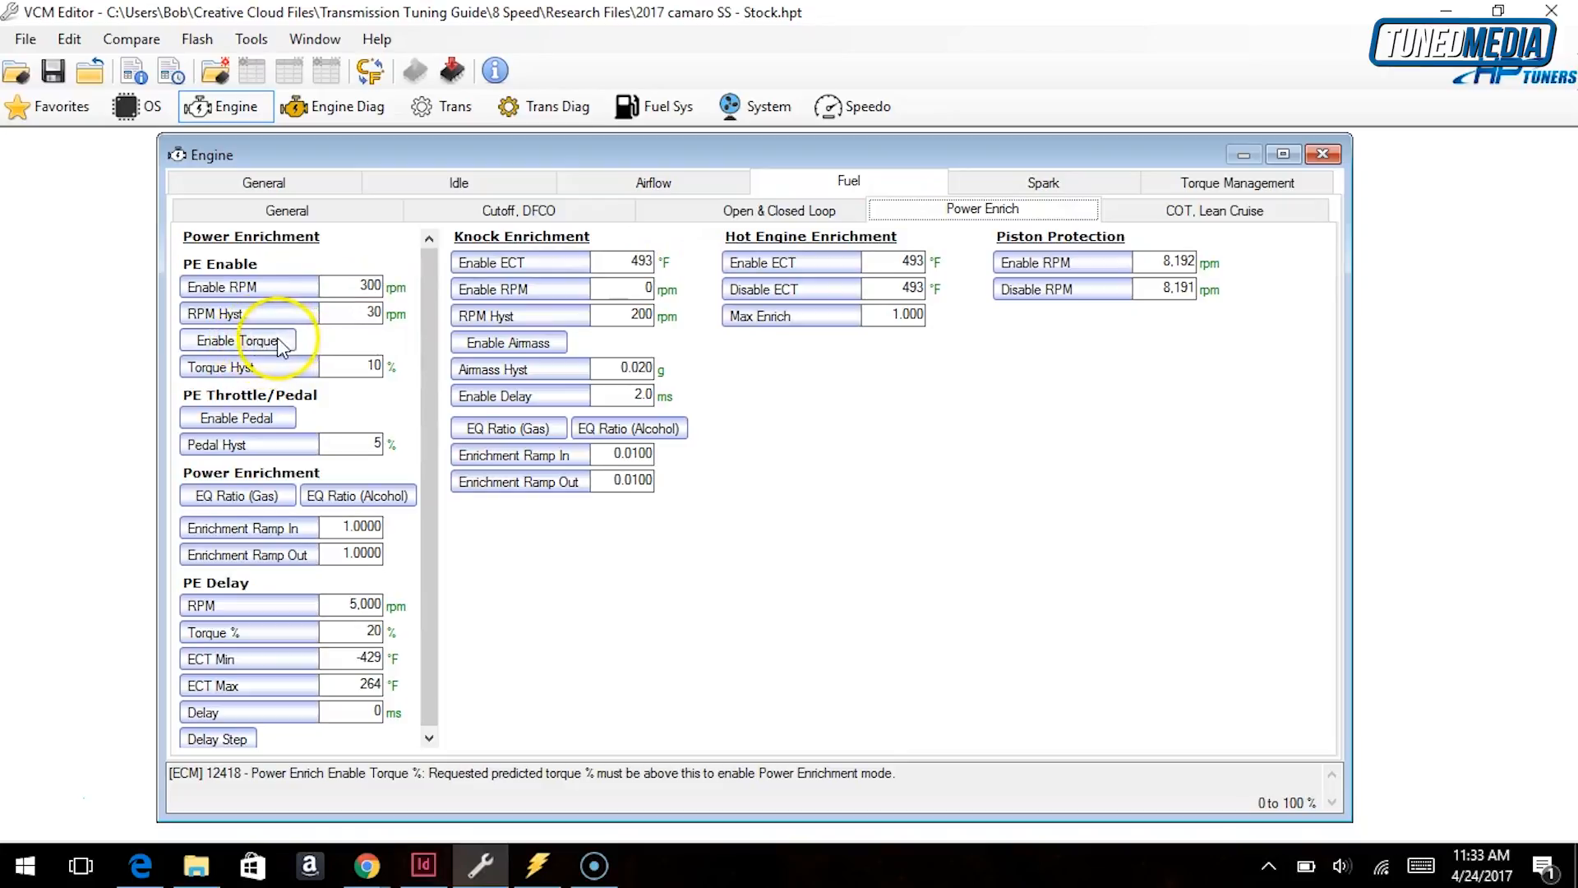
{"action": "mouse_move", "coordinate": [287, 347]}
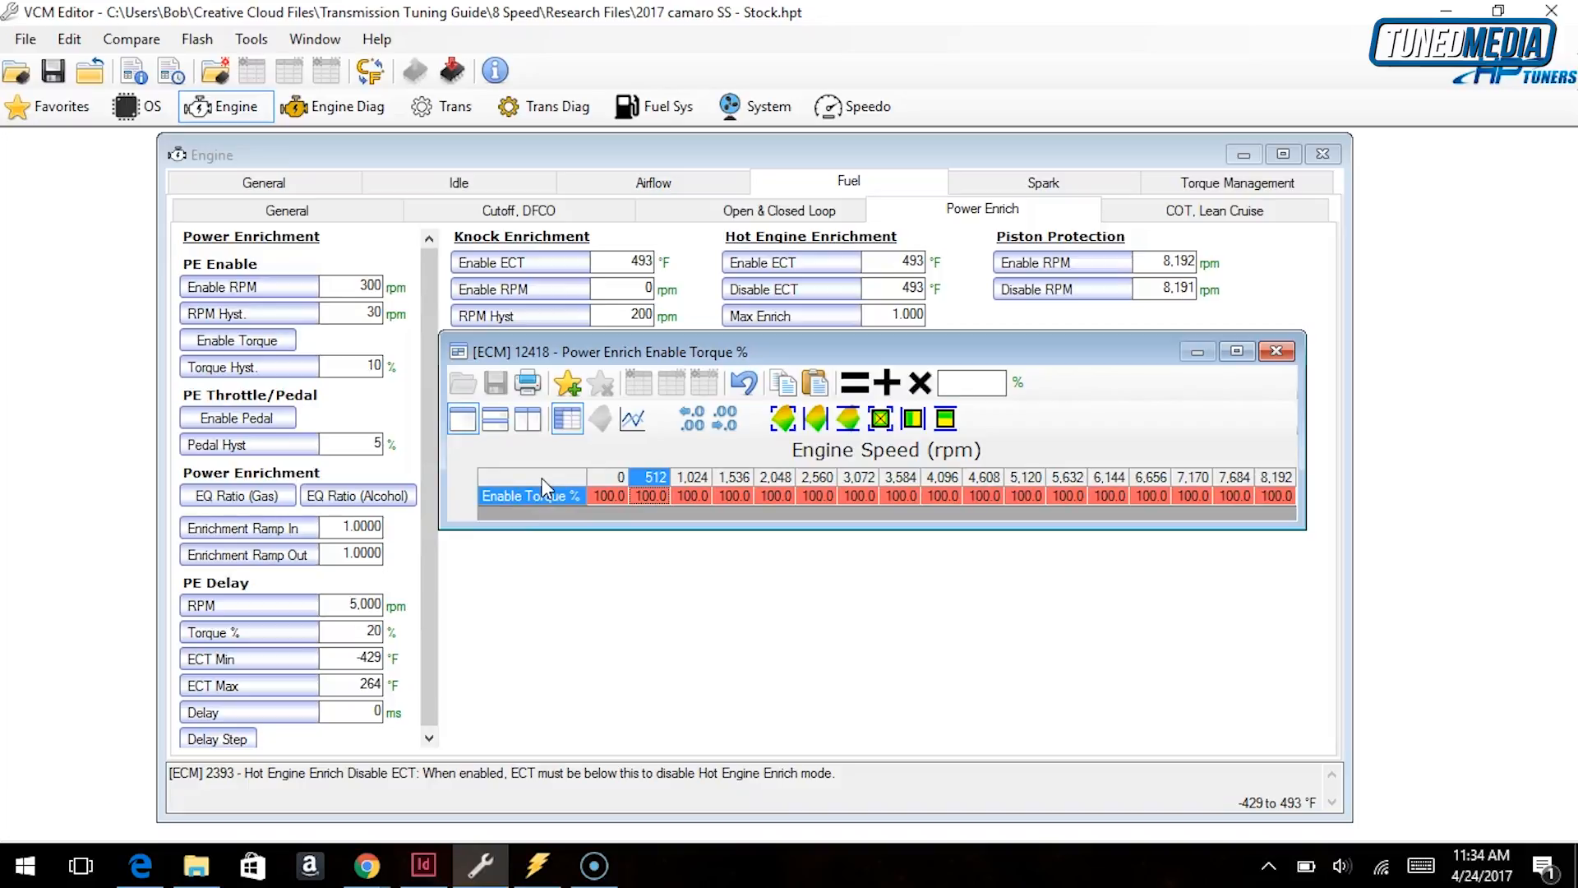
{"action": "mouse_move", "coordinate": [924, 516]}
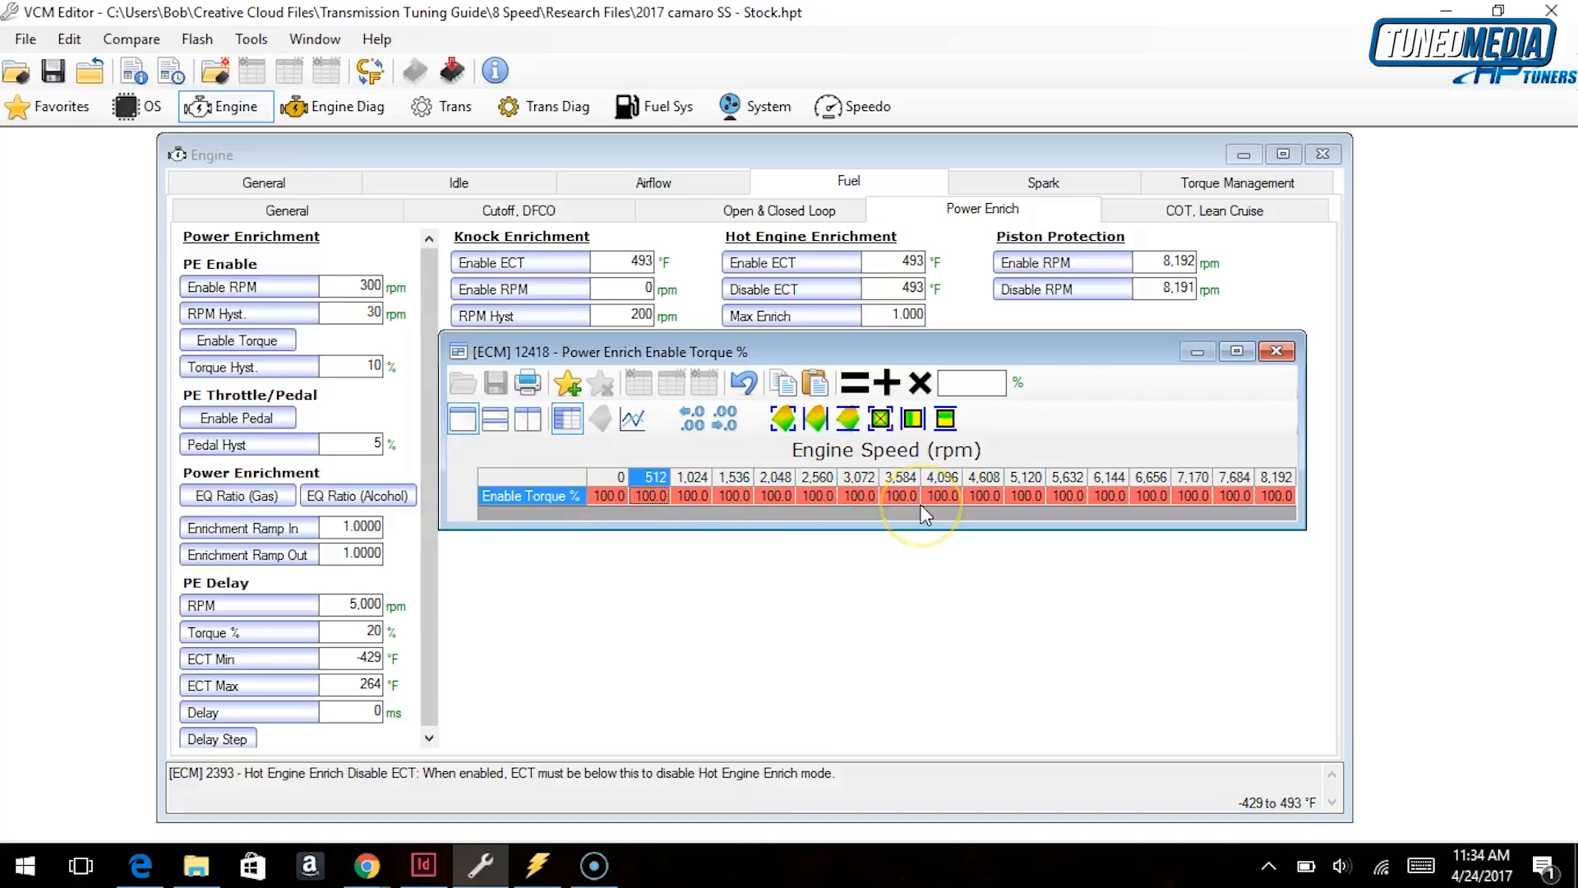
{"action": "mouse_move", "coordinate": [924, 514]}
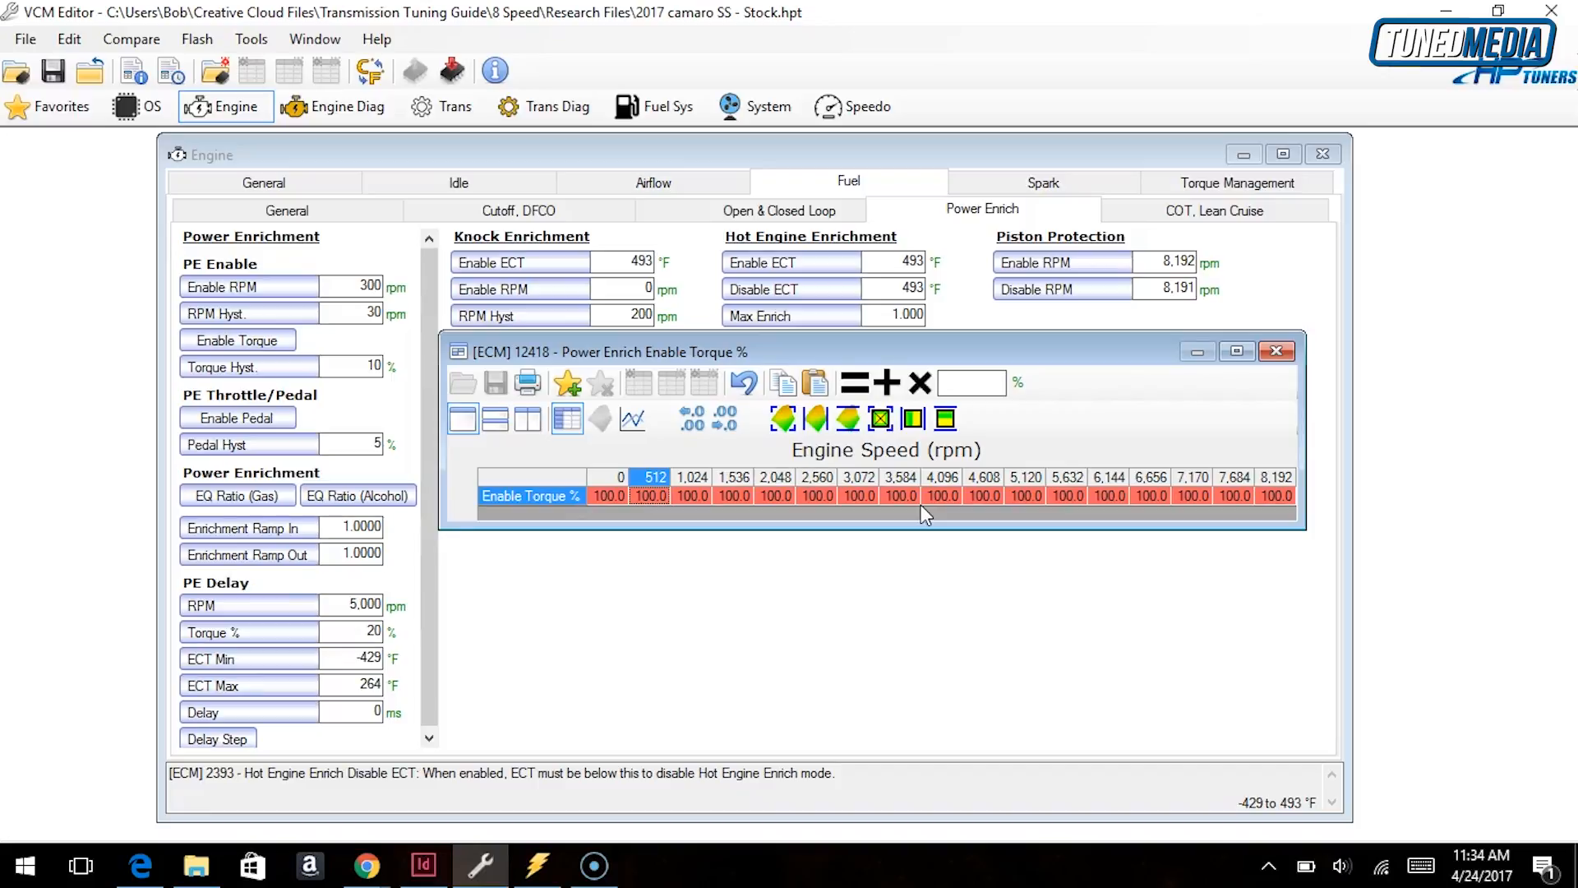
{"action": "mouse_move", "coordinate": [784, 383]}
{"action": "type", "text": "50"}
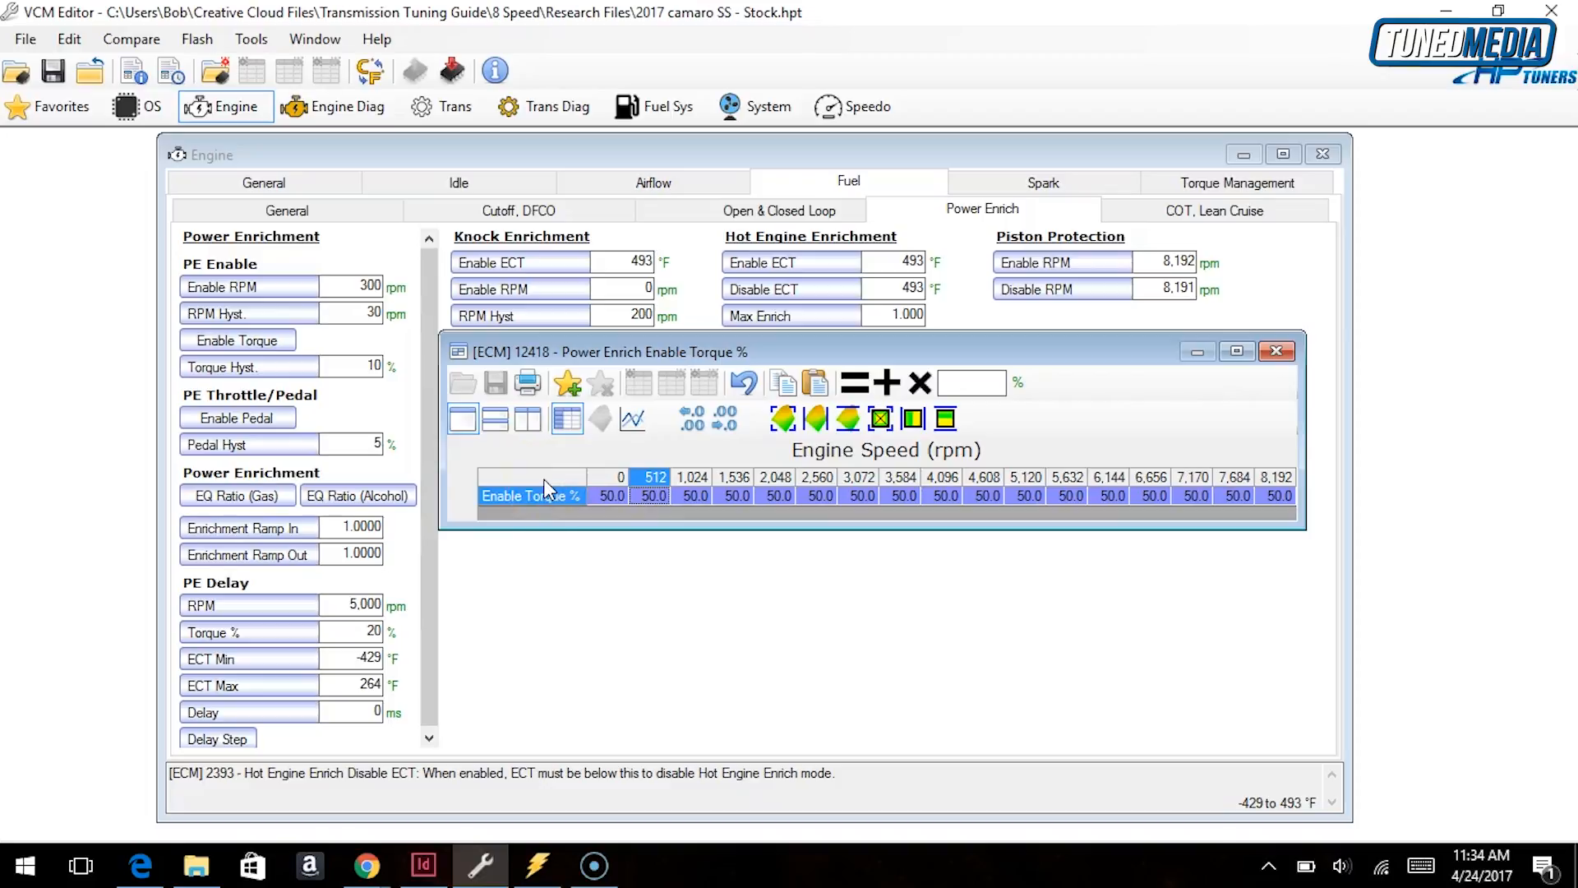
- Switch to VCM Scanner to view the recorded 2015 Silverado 2500 log
{"action": "left_click", "coordinate": [541, 866]}
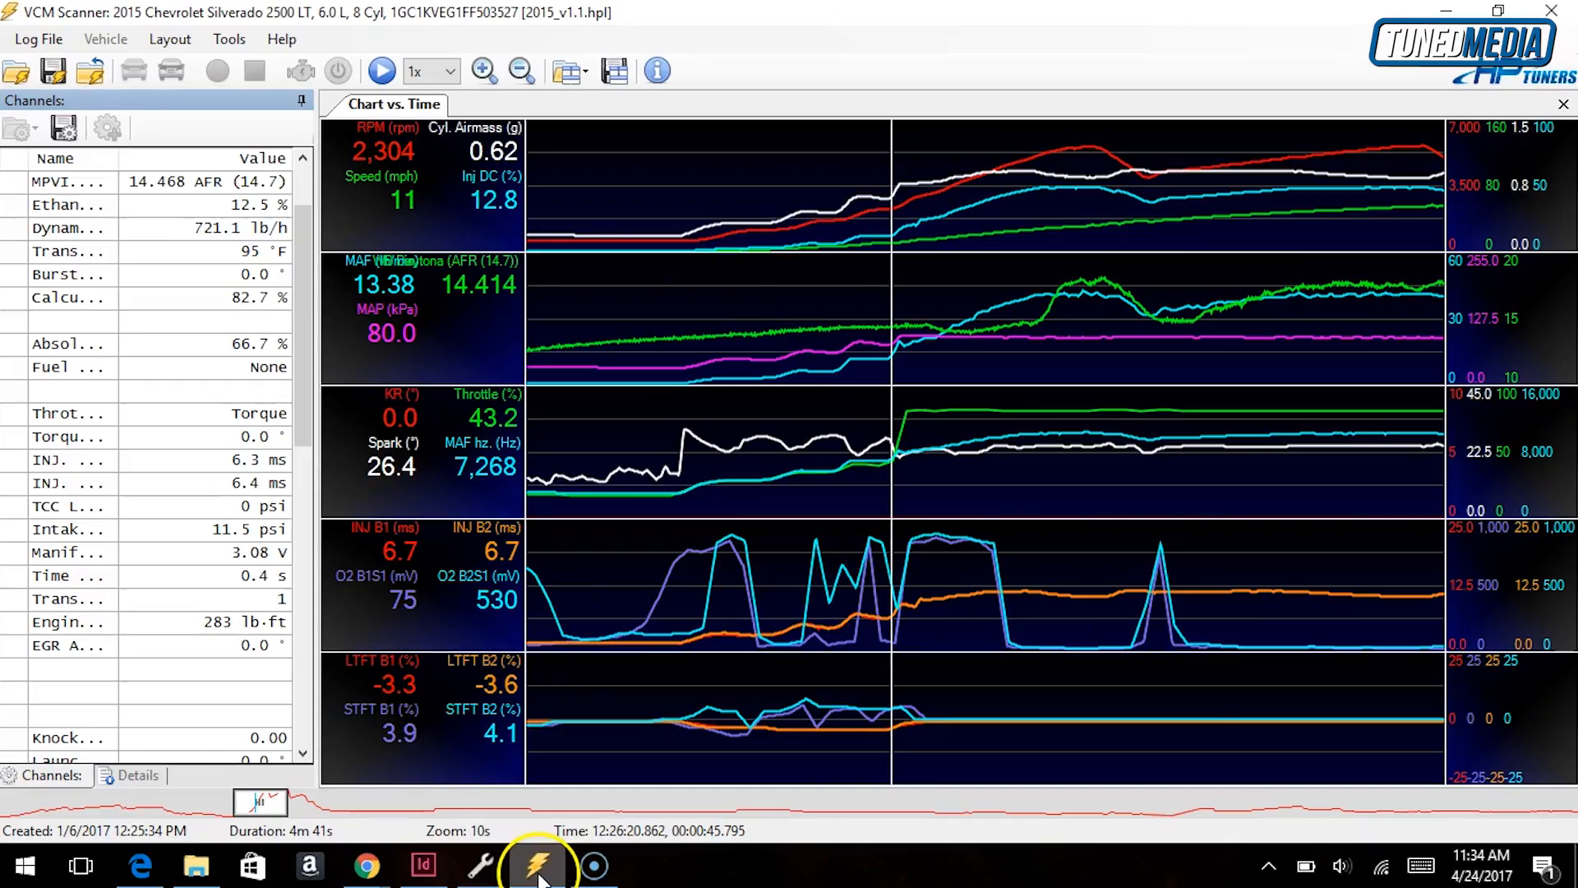
{"action": "mouse_move", "coordinate": [911, 450]}
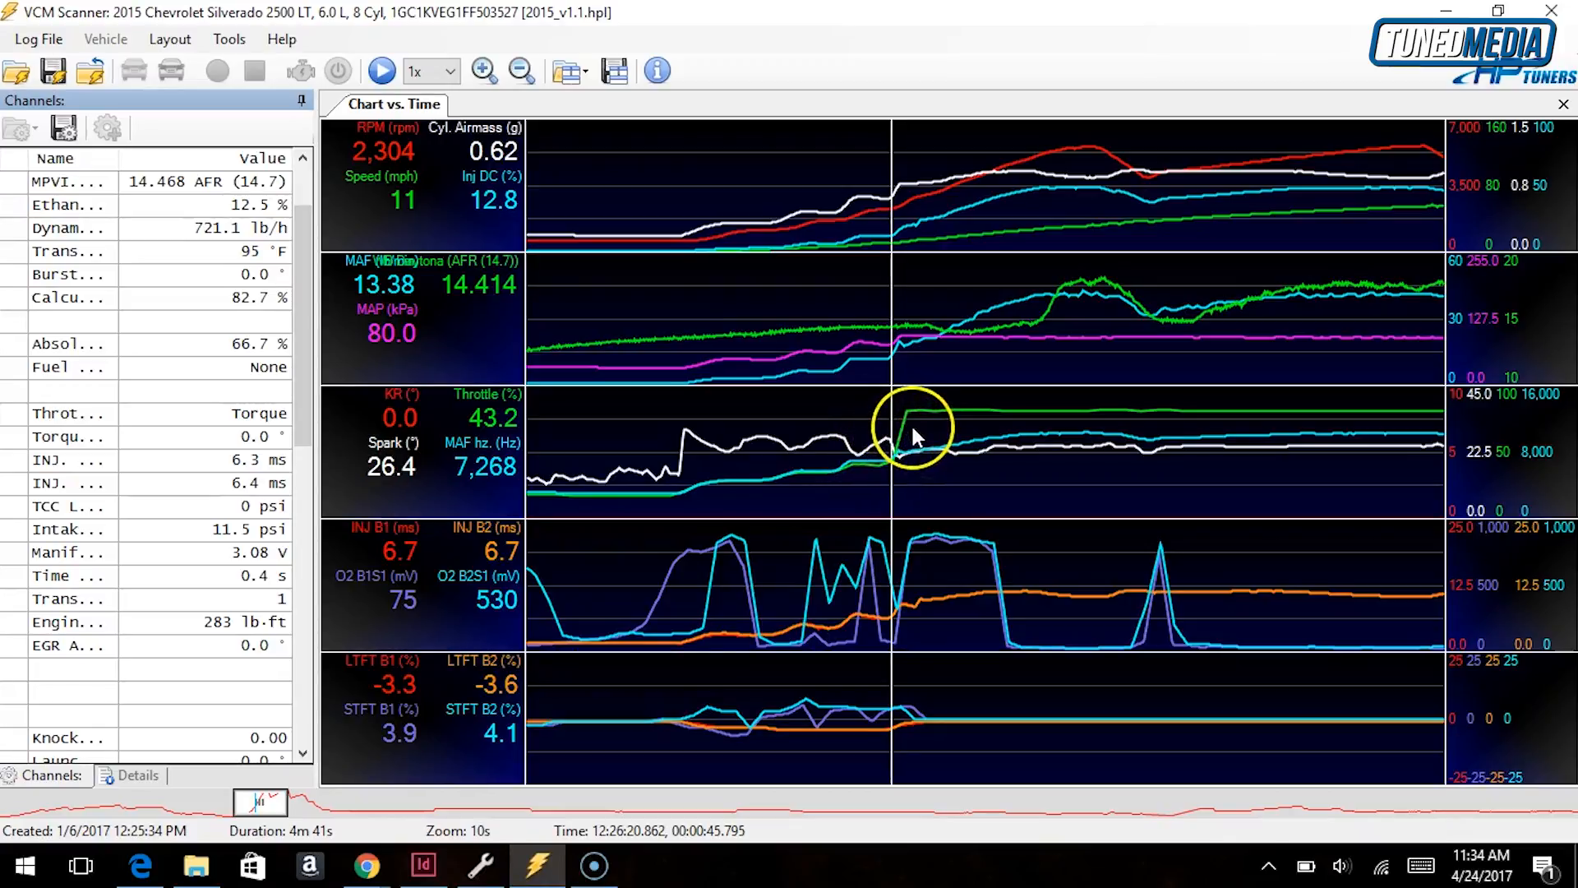
{"action": "mouse_move", "coordinate": [941, 422]}
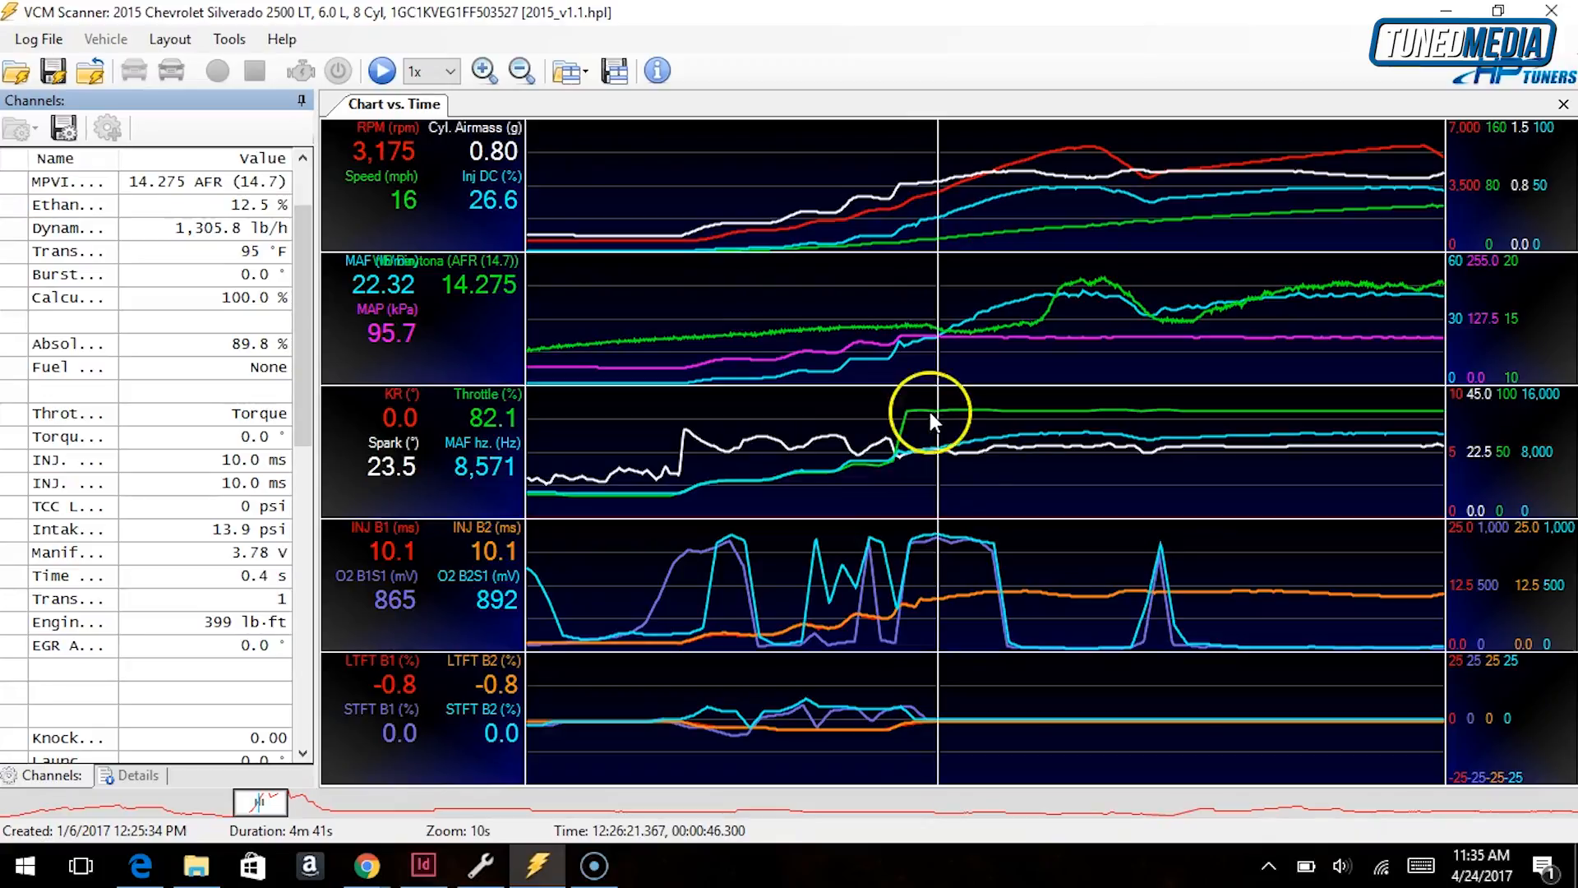
{"action": "mouse_move", "coordinate": [915, 357]}
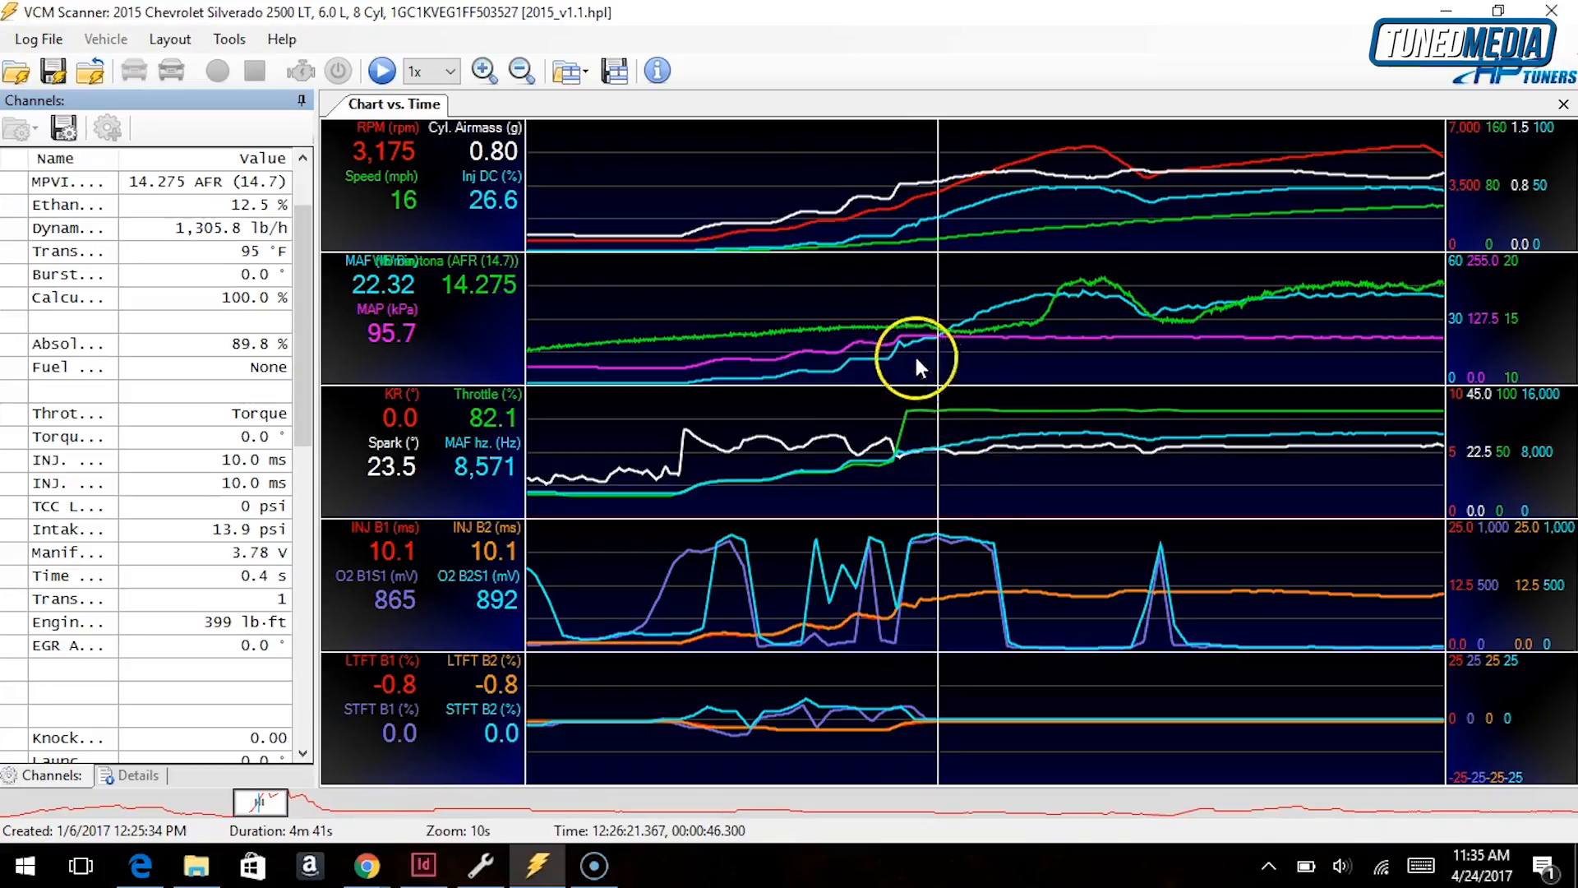
{"action": "mouse_move", "coordinate": [493, 292]}
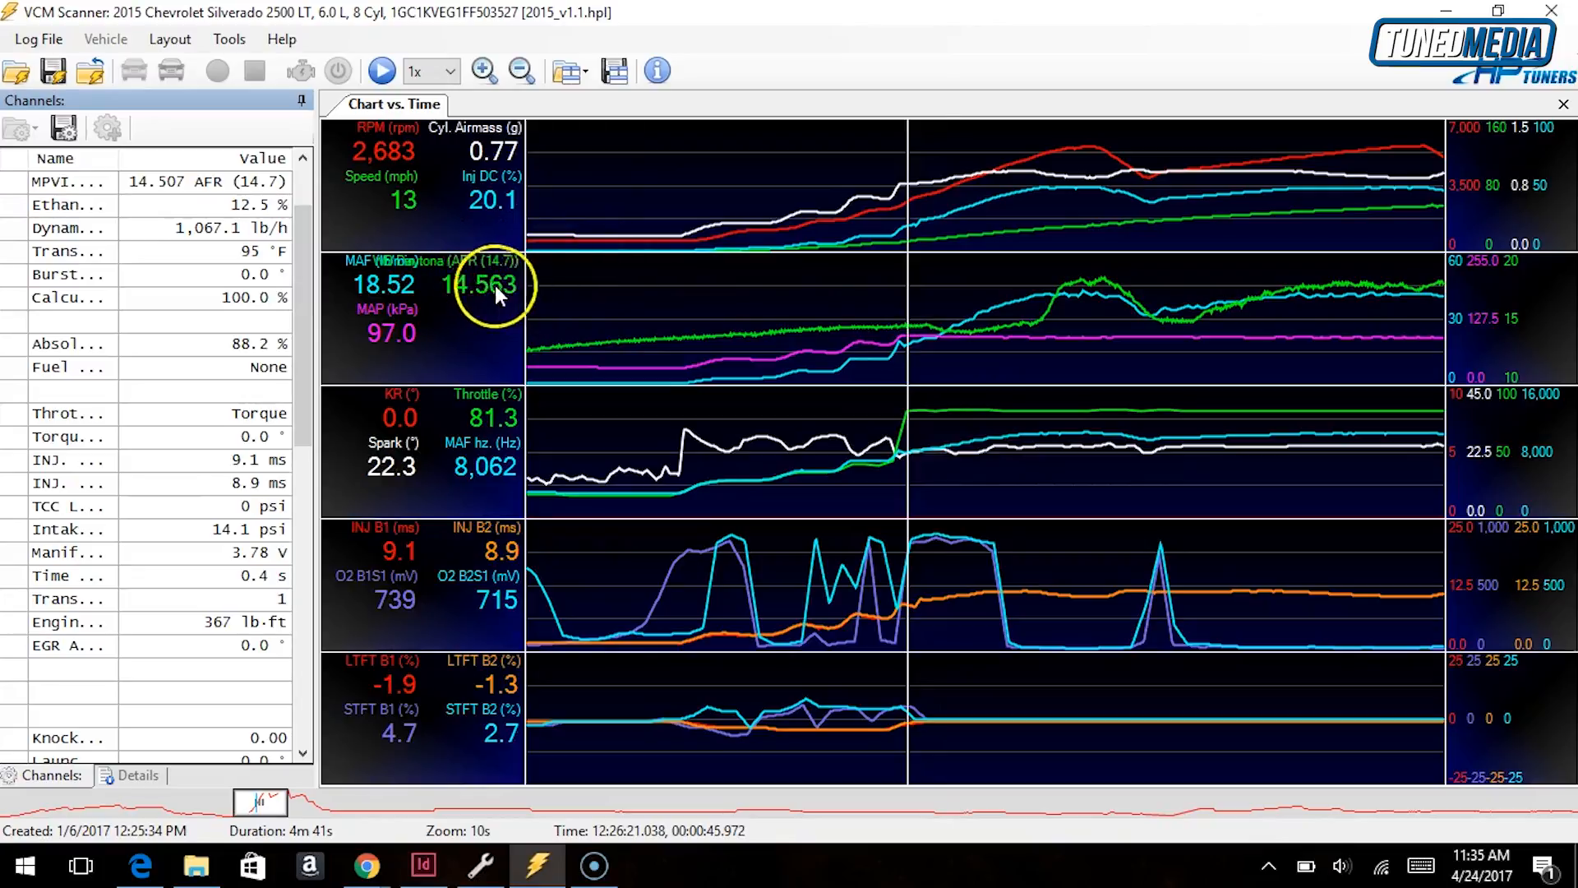
{"action": "mouse_move", "coordinate": [926, 347]}
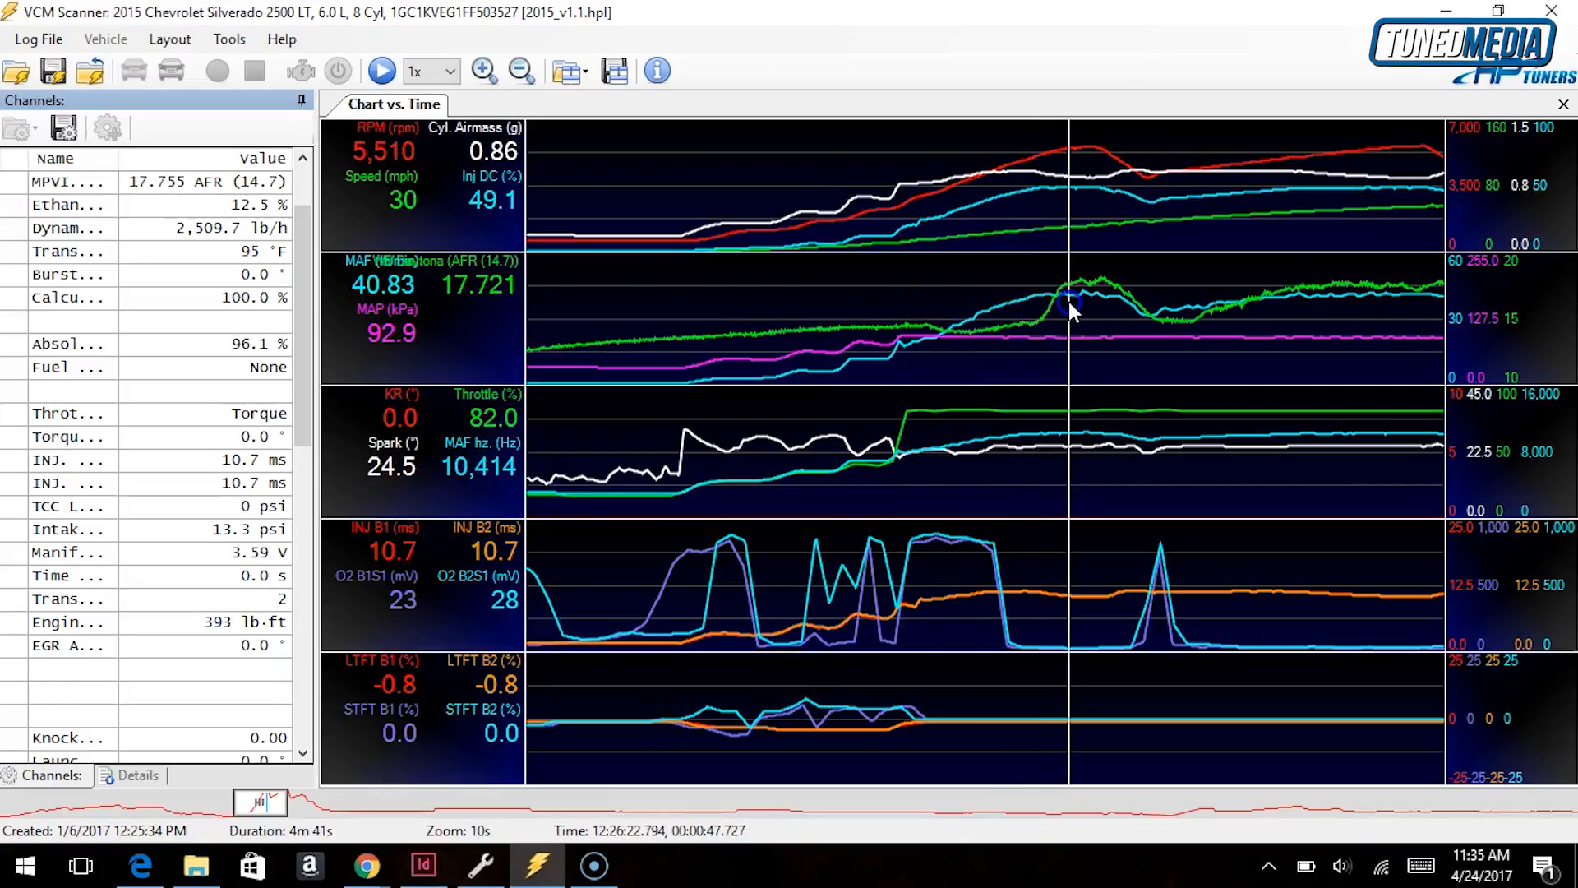
{"action": "mouse_move", "coordinate": [1080, 302]}
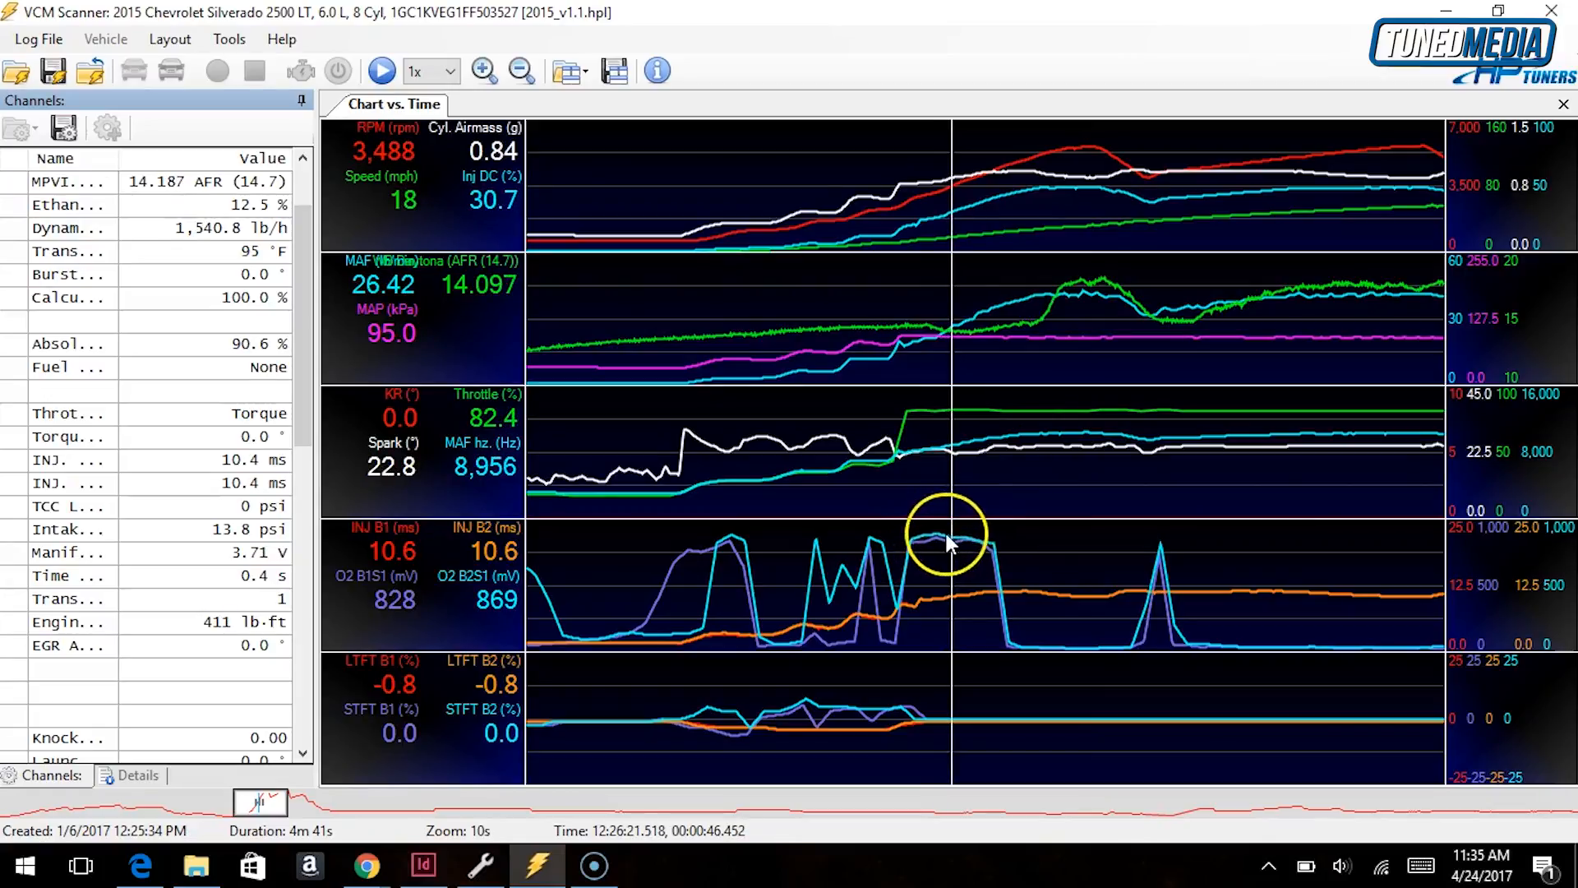
{"action": "mouse_move", "coordinate": [926, 552]}
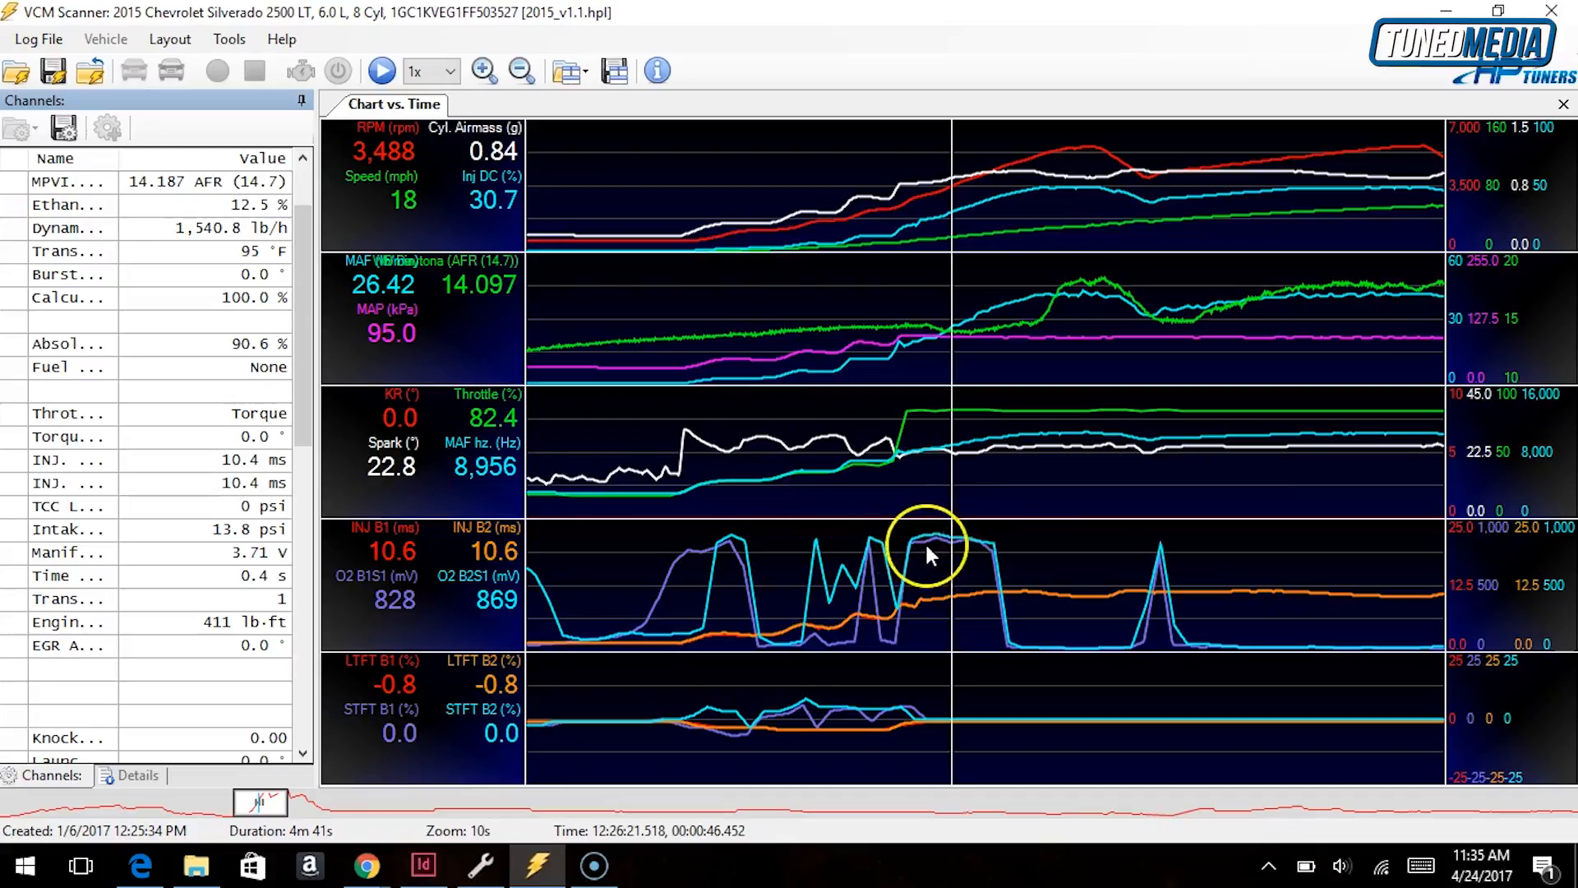
{"action": "mouse_move", "coordinate": [942, 549]}
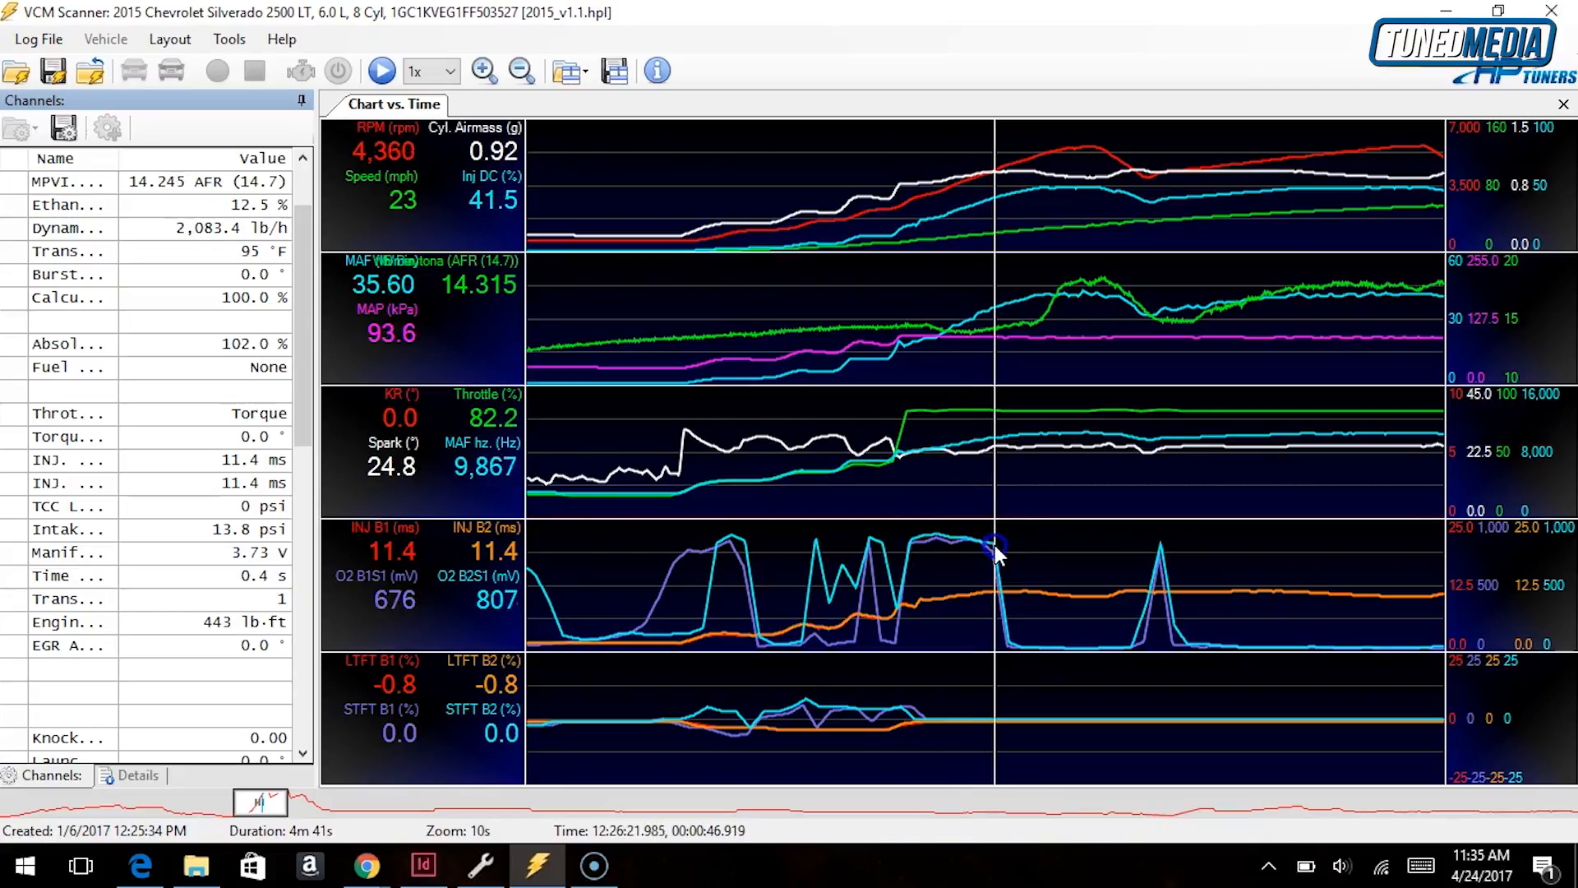
{"action": "mouse_move", "coordinate": [1019, 642]}
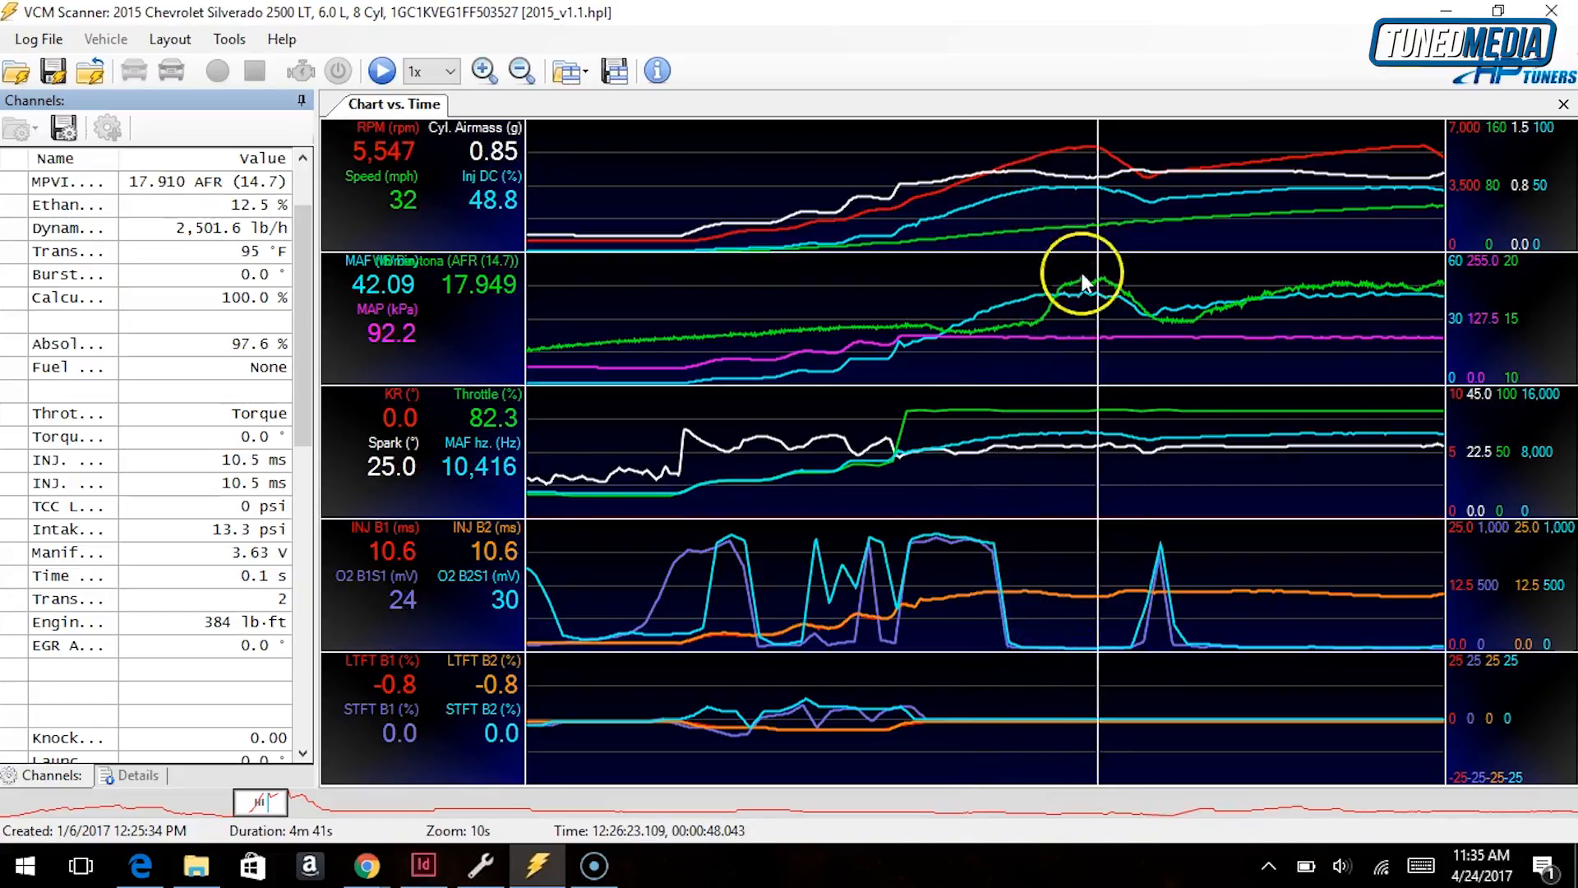
{"action": "mouse_move", "coordinate": [1082, 297]}
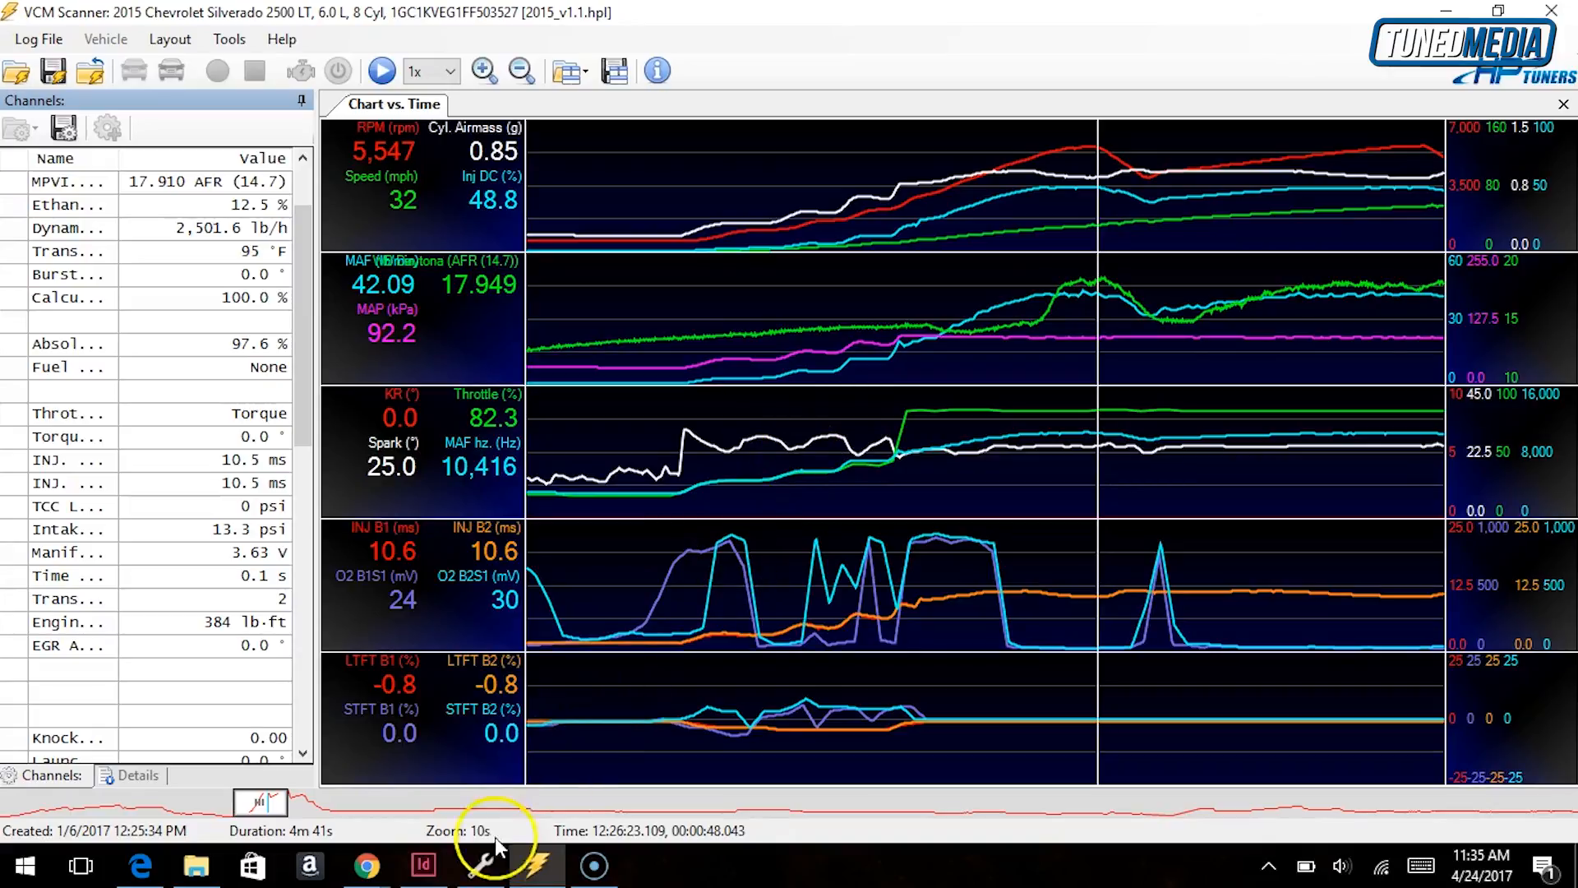
- Return to VCM Editor showing the Power Enrich Enable Torque table at 50%
{"action": "left_click", "coordinate": [480, 865]}
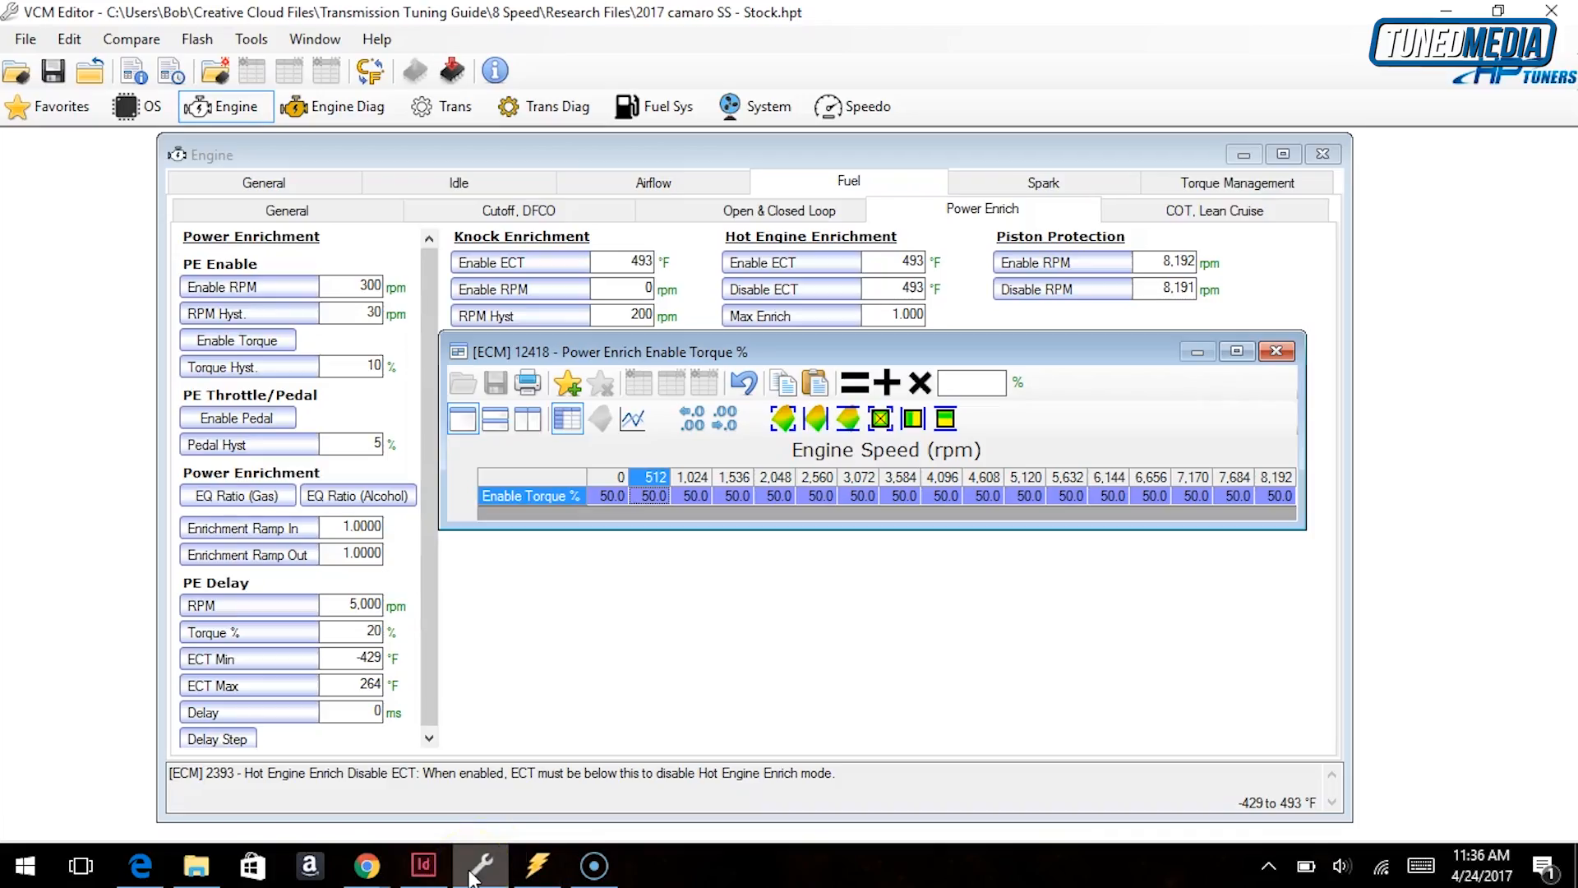
{"action": "mouse_move", "coordinate": [804, 582]}
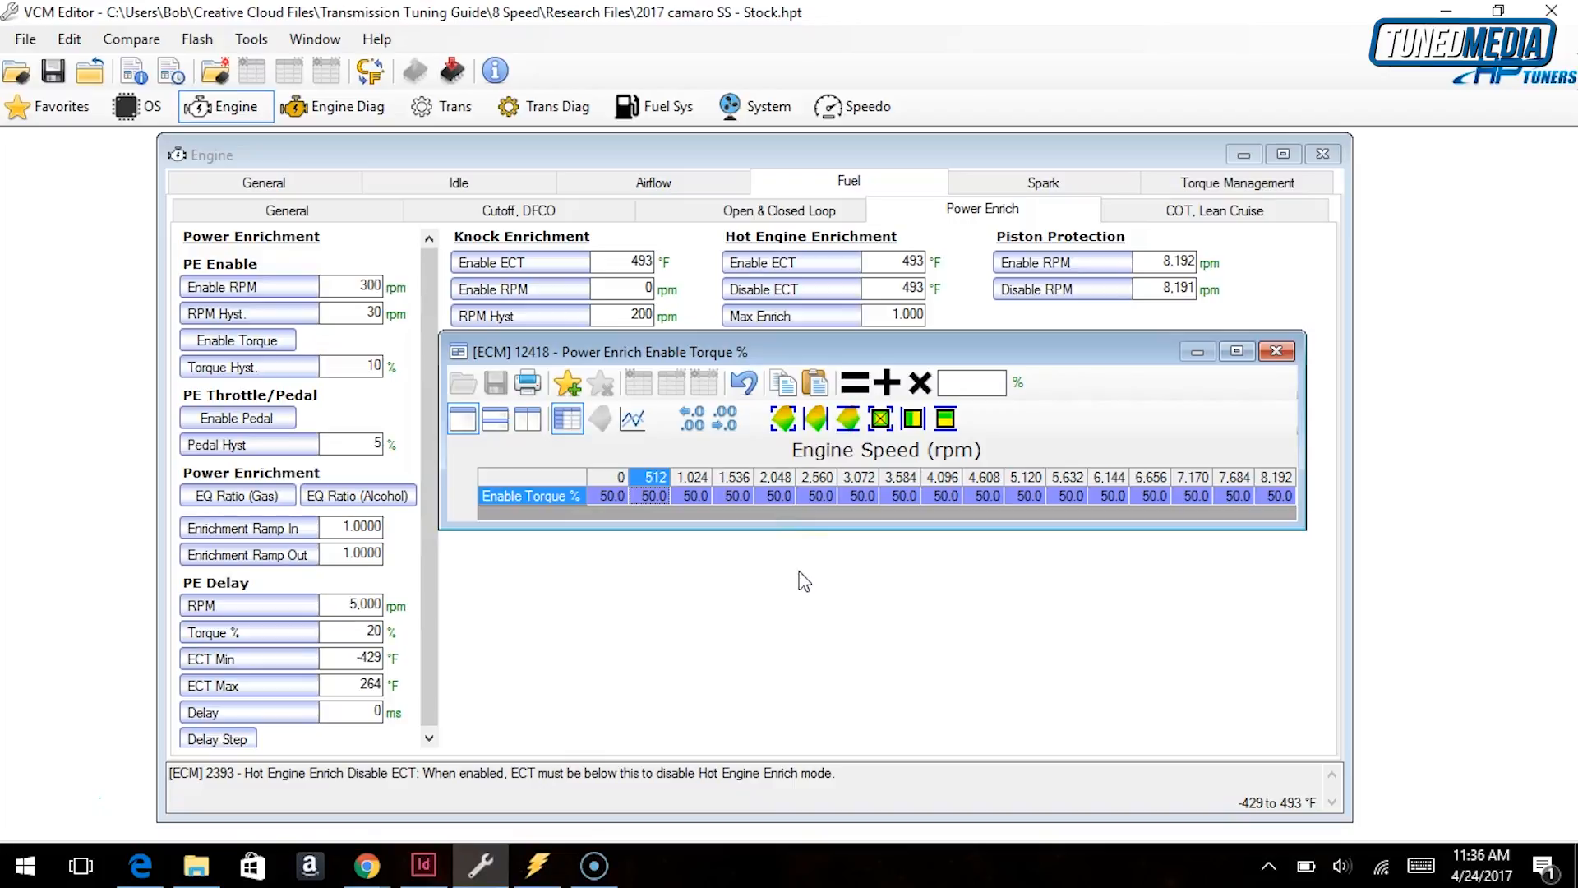